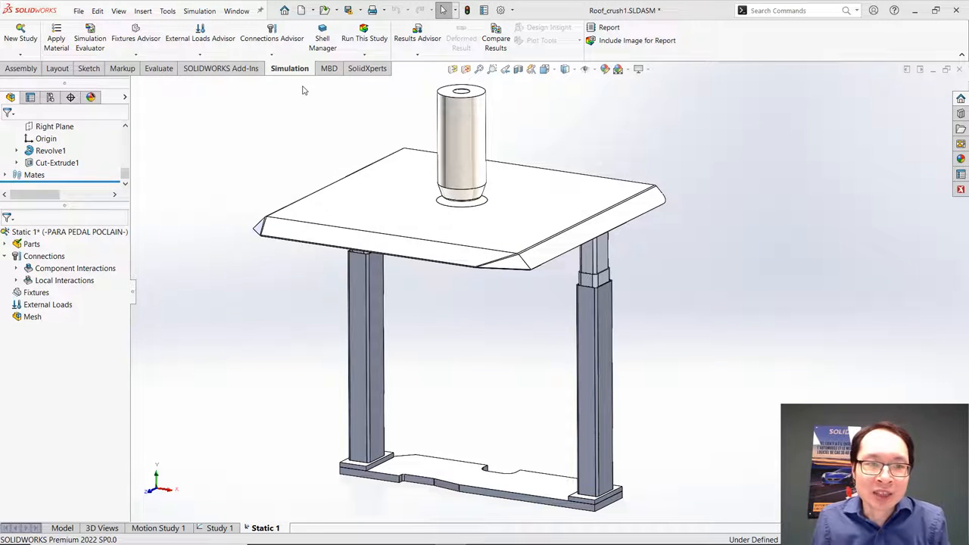
- Choose Local Interaction from the Connections Advisor dropdown on the Simulation tab
left_click(272, 38)
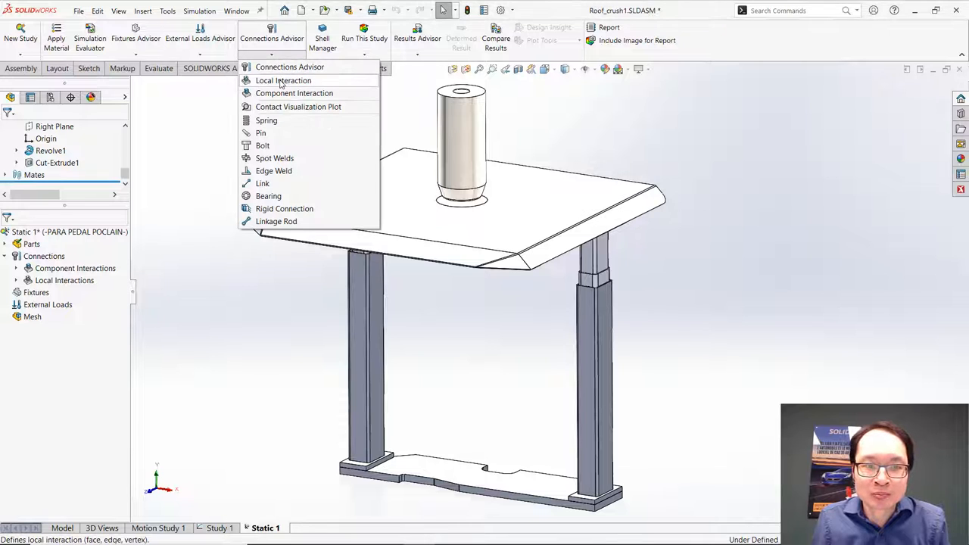
left_click(283, 80)
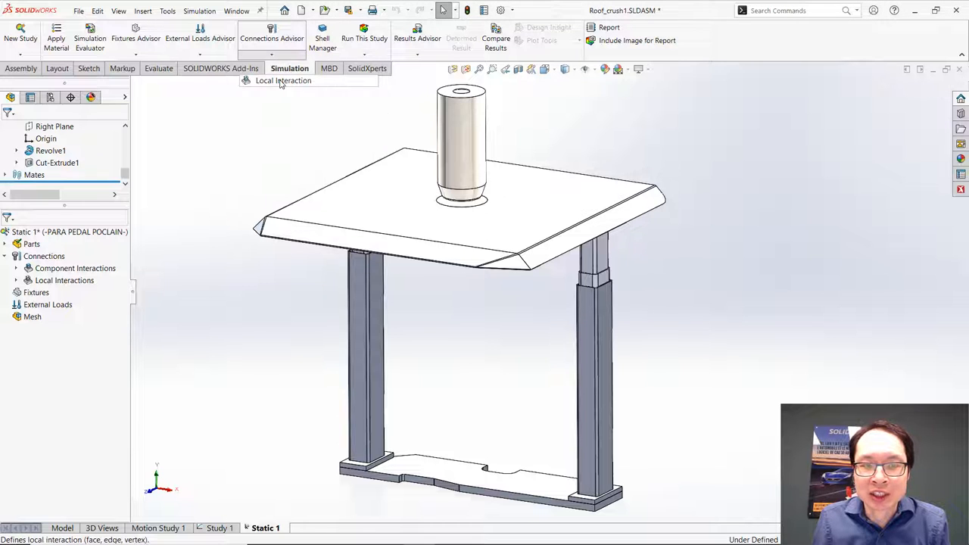
- Expand the interaction Type list showing Contact, Bonded, Free, Shrink Fit and Virtual Wall
left_click(283, 81)
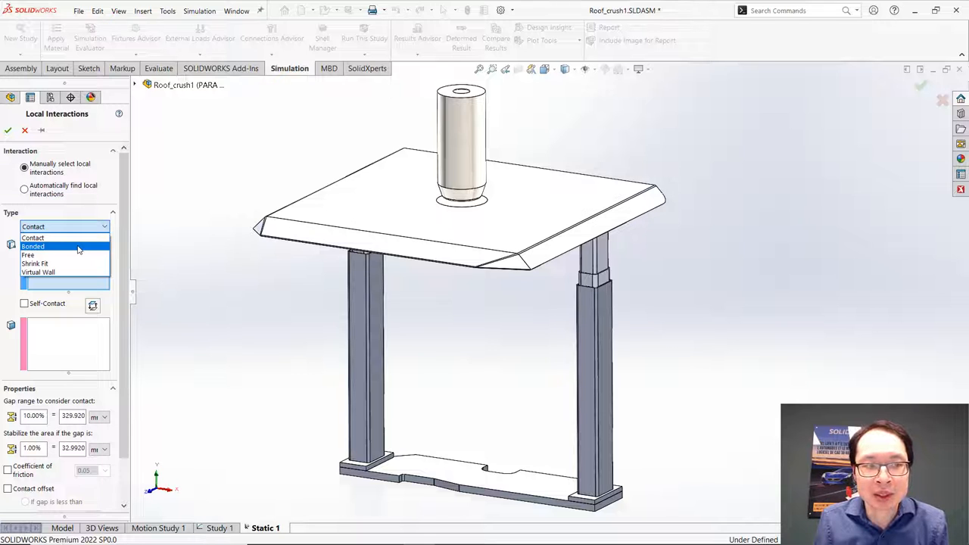
mouse_move(65, 255)
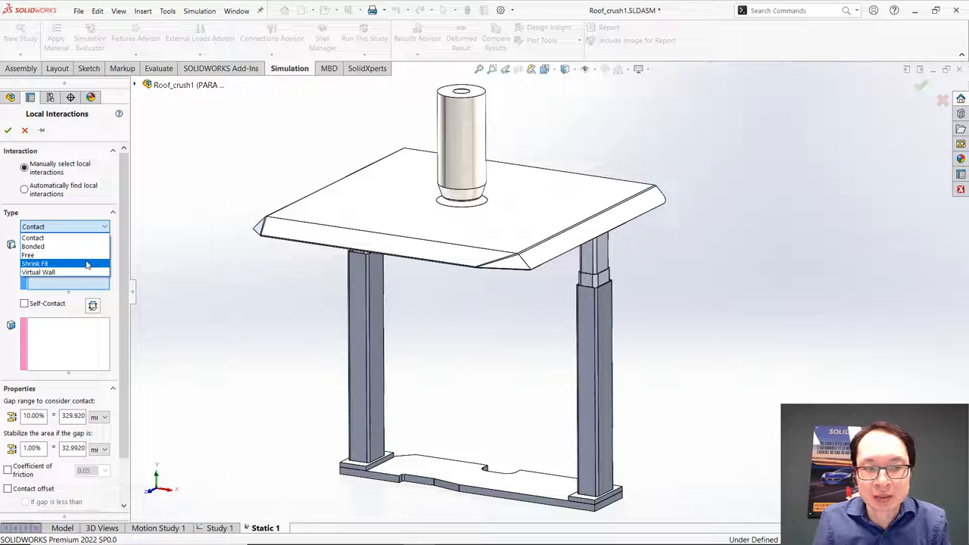
mouse_move(64, 272)
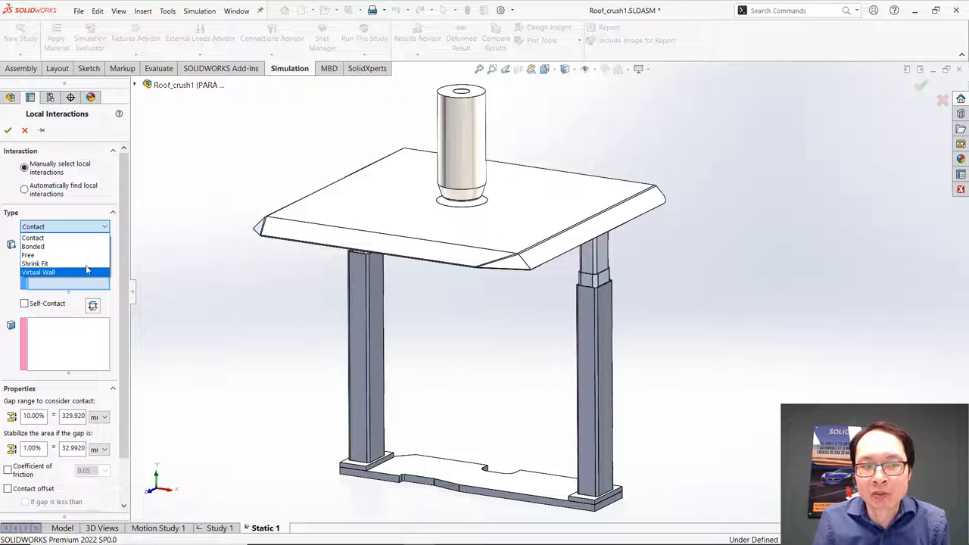